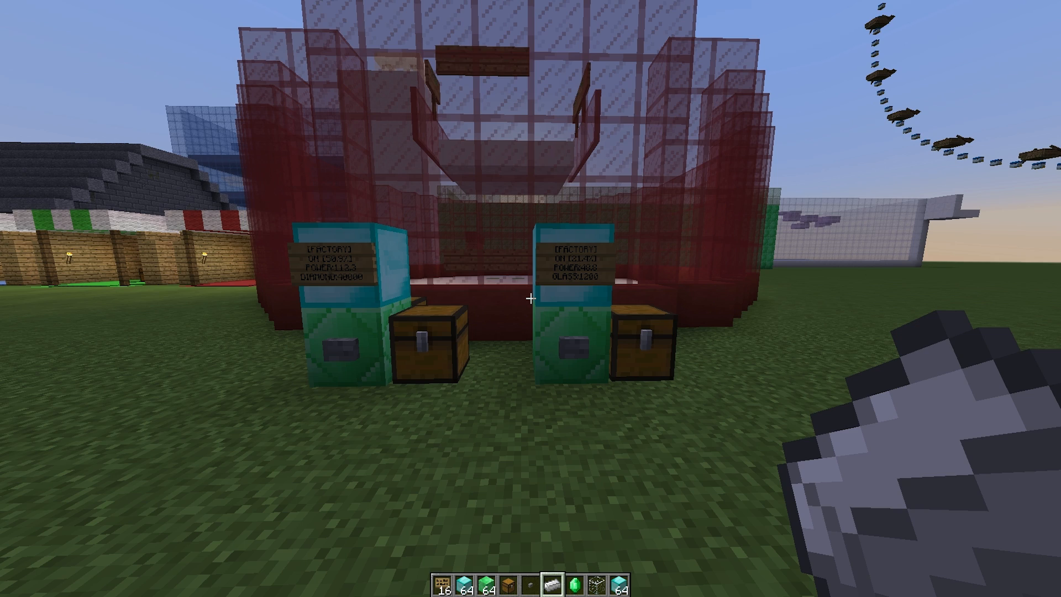
pyautogui.moveTo(530, 298)
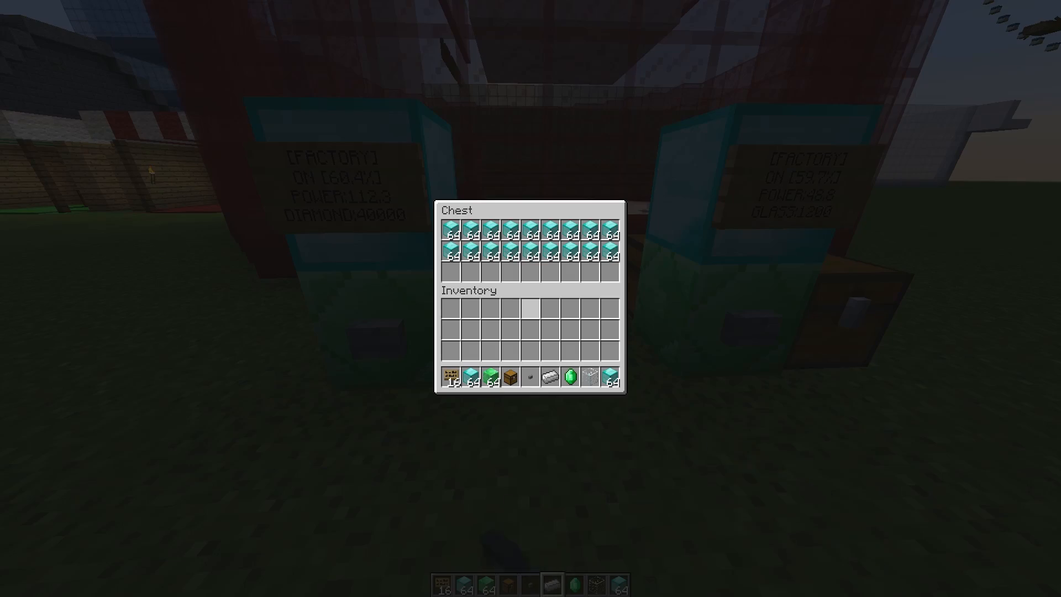
# Step: Build the third factory core: emerald block, diamond block on top, stone button and chest
pyautogui.press('Escape')
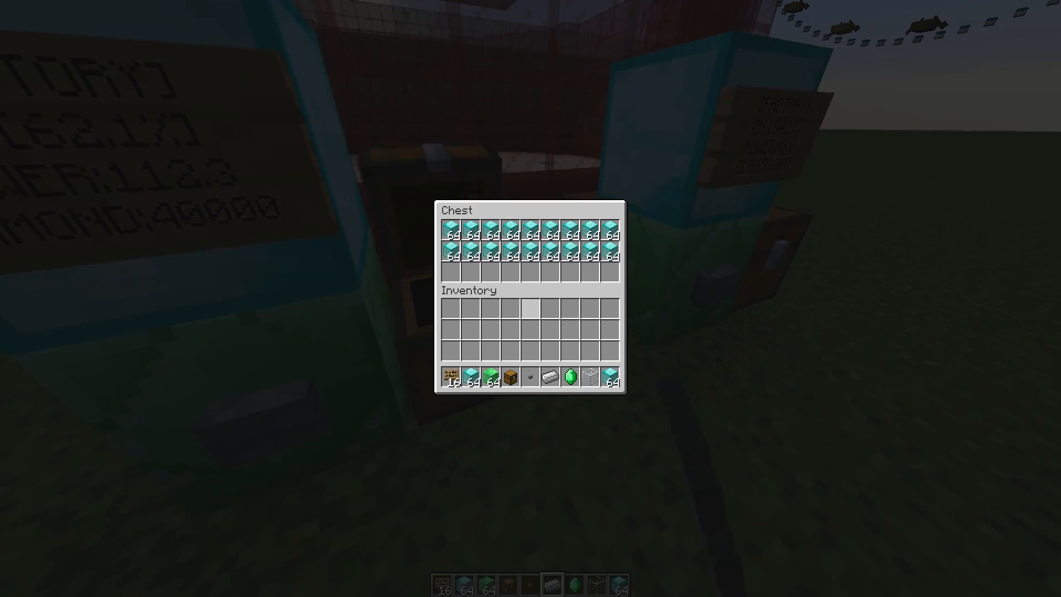
pyautogui.press('Escape')
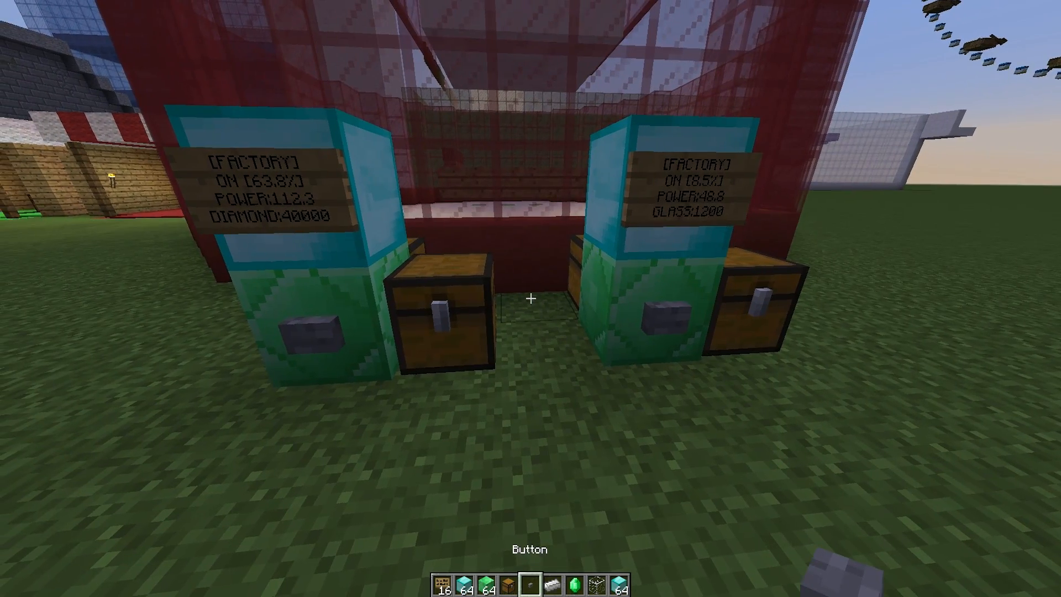
pyautogui.press('e')
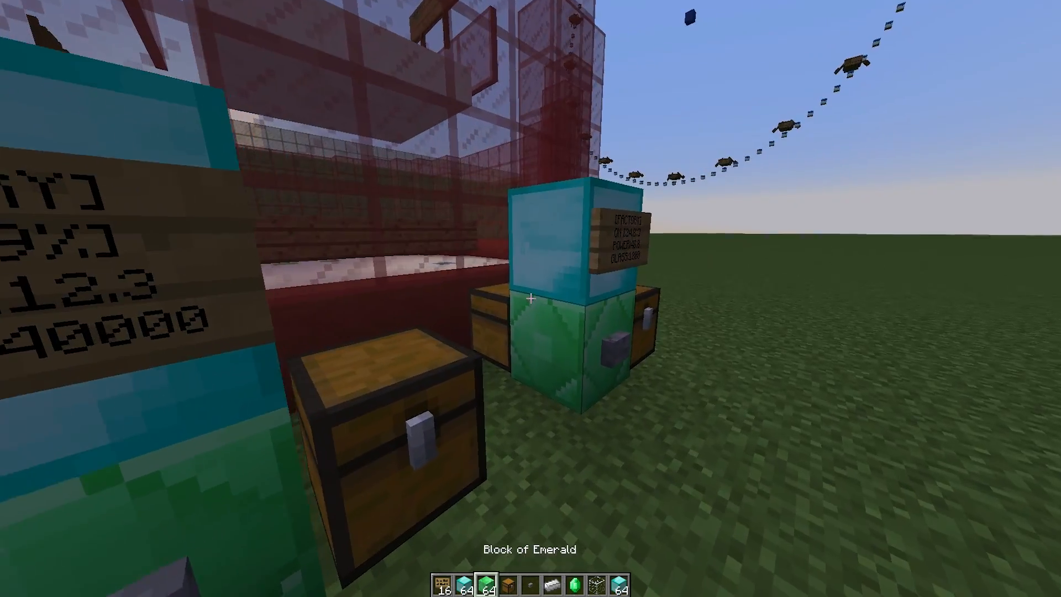
pyautogui.press('e')
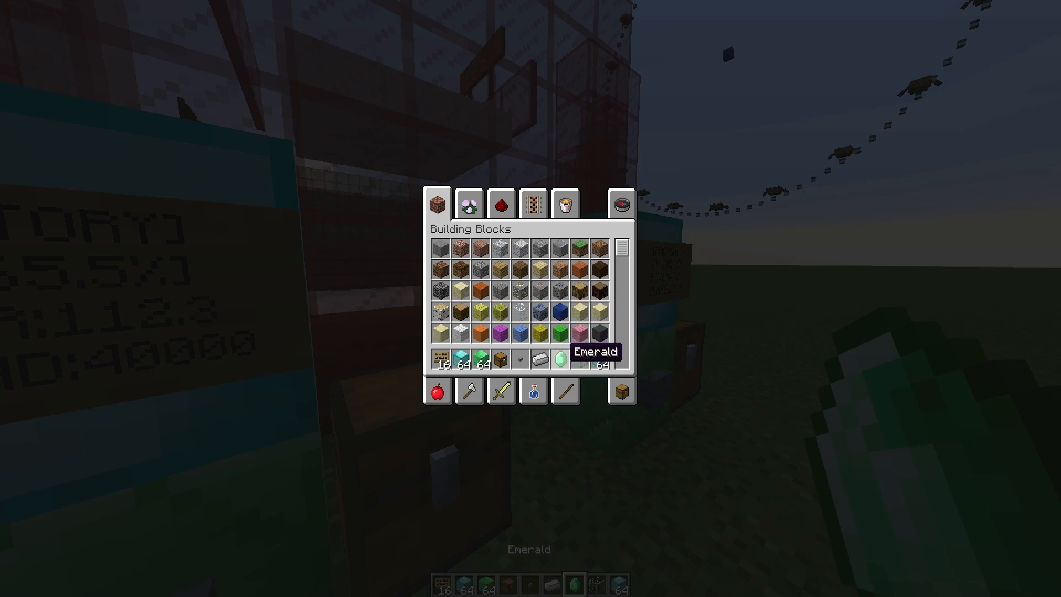
pyautogui.press('Escape')
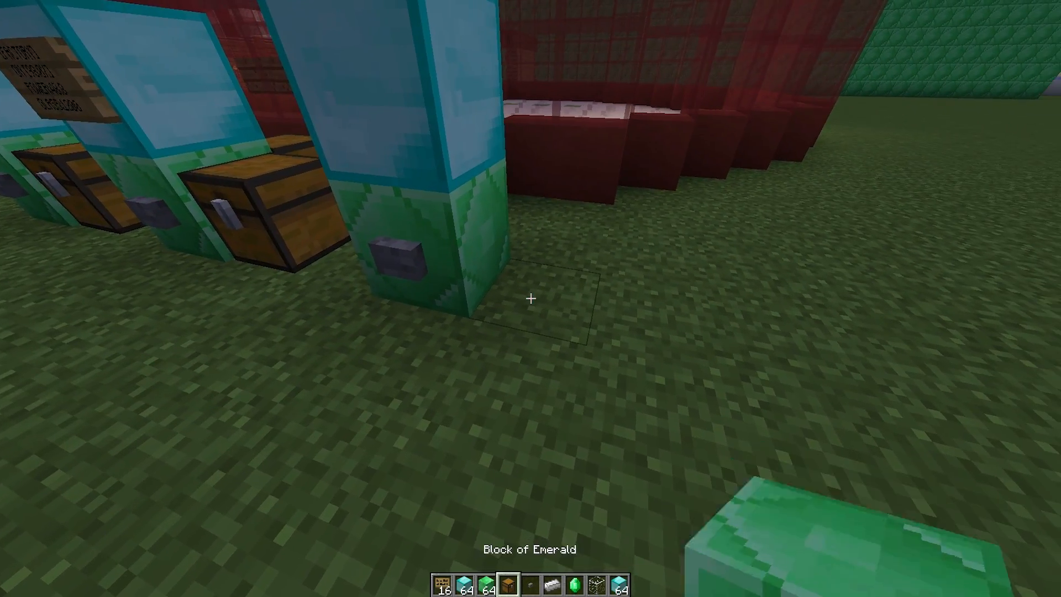
pyautogui.moveTo(531, 299)
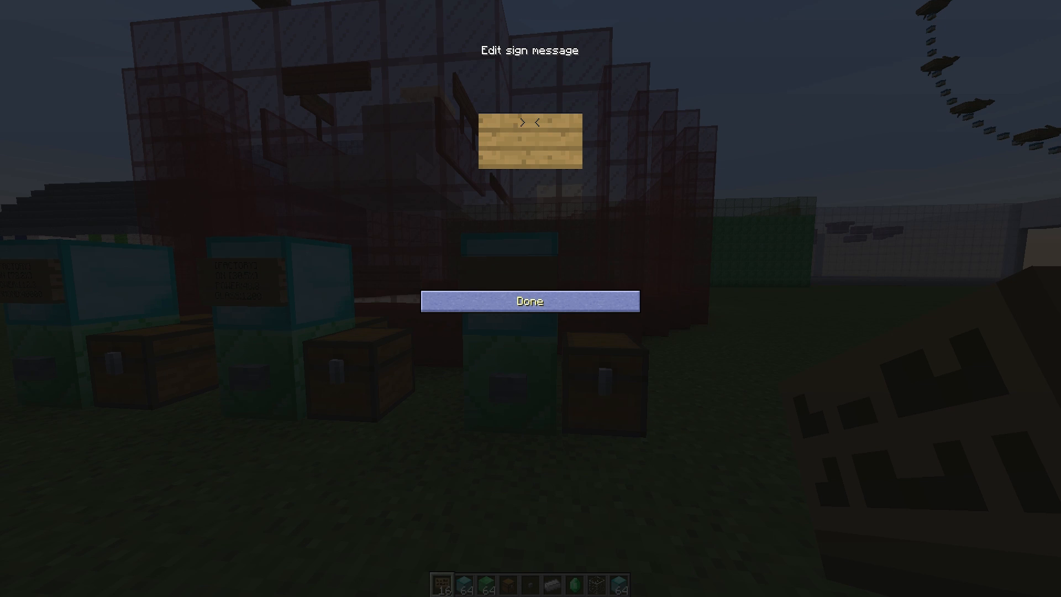
# Step: Write [factory] on the new sign's first line and confirm it
pyautogui.write('[factory')
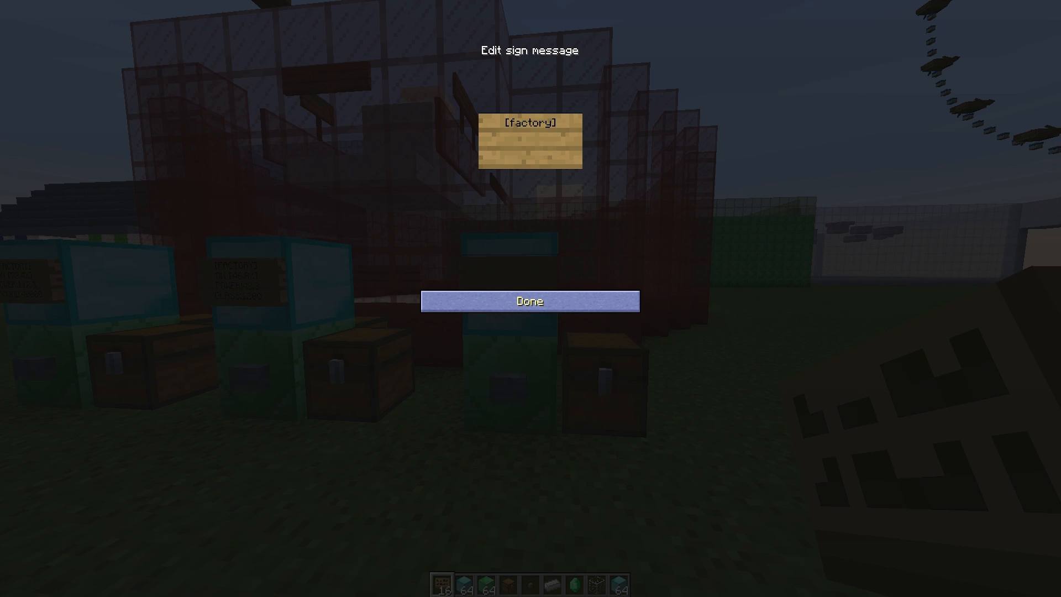
pyautogui.click(530, 302)
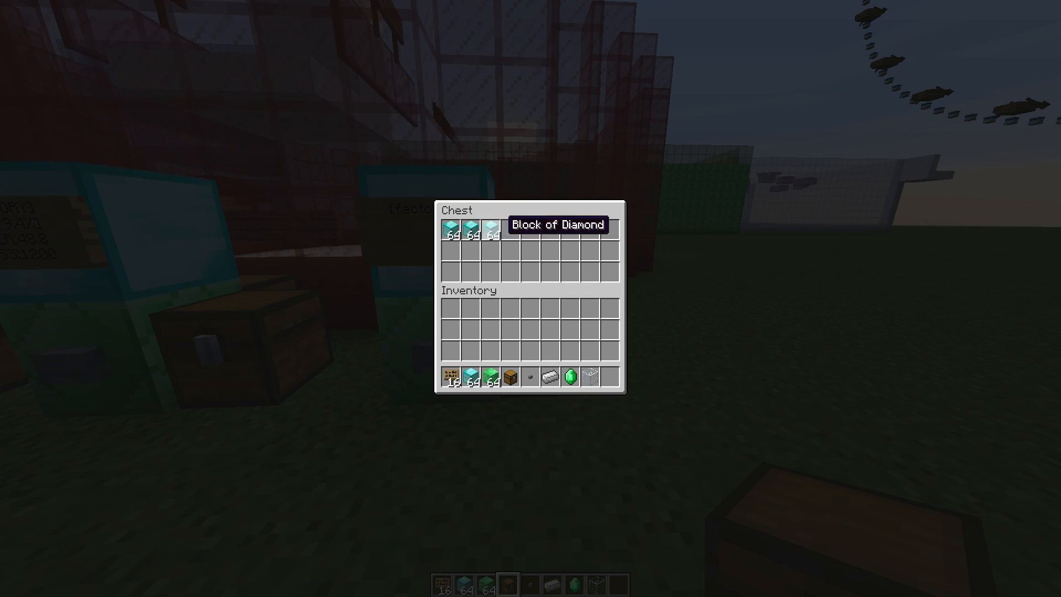
# Step: Load three stacks of diamond blocks into the chest and start the factory with its button
pyautogui.press('Escape')
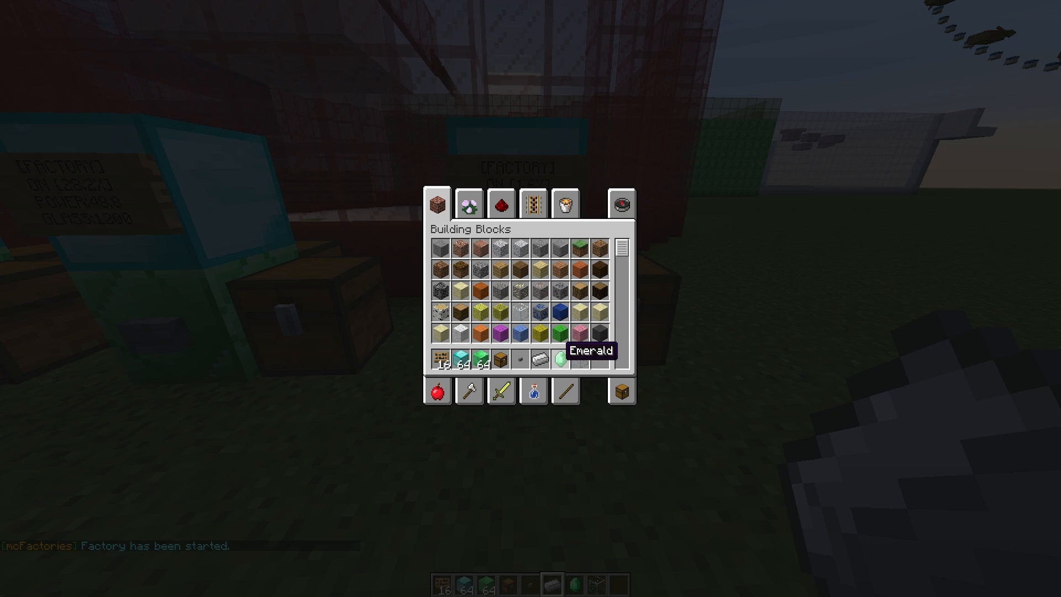
pyautogui.moveTo(514, 361)
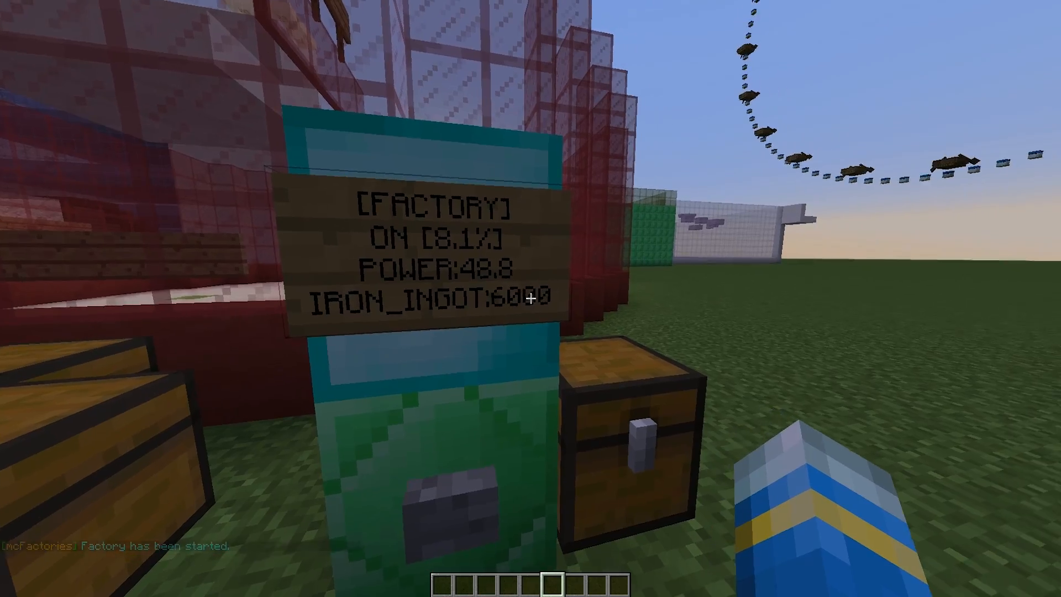
pyautogui.moveTo(530, 298)
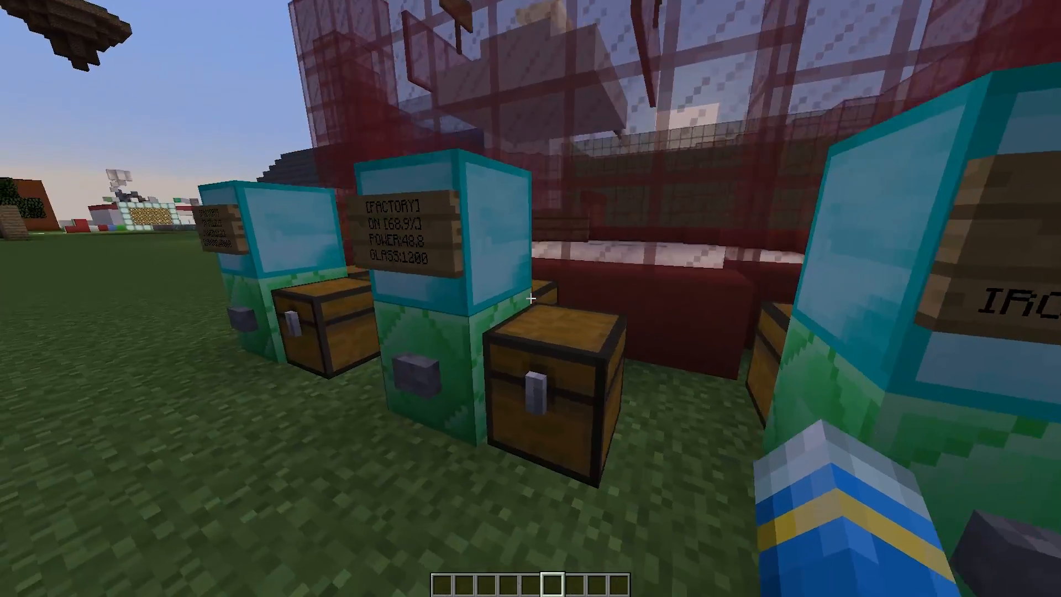
pyautogui.moveTo(531, 298)
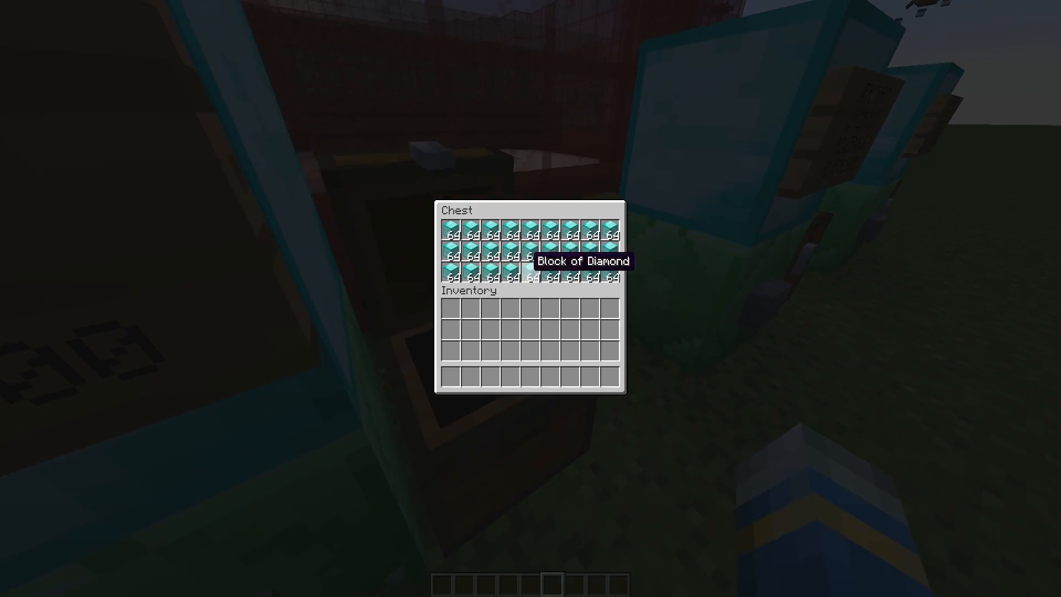
# Step: Check the factory chests and signs as iron reaches ~31% and diamond nears 100%
pyautogui.press('Escape')
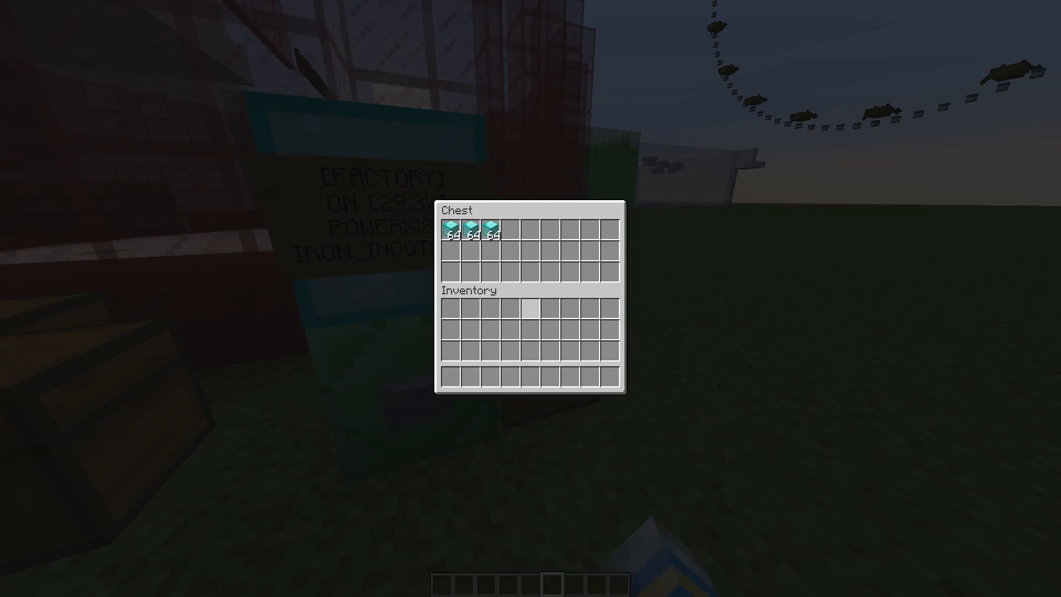
pyautogui.press('Escape')
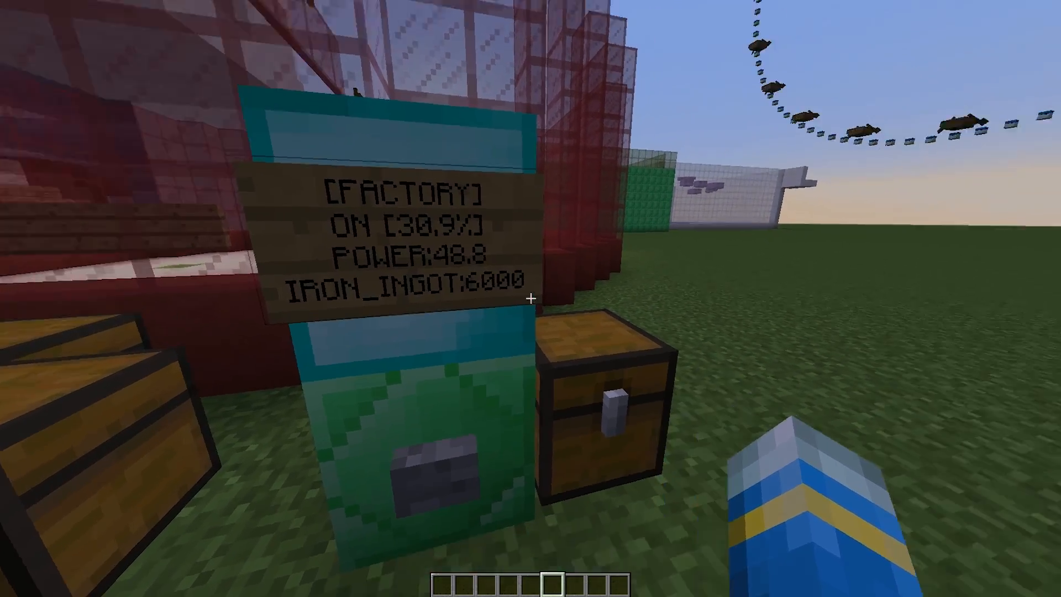
pyautogui.rightClick(596, 393)
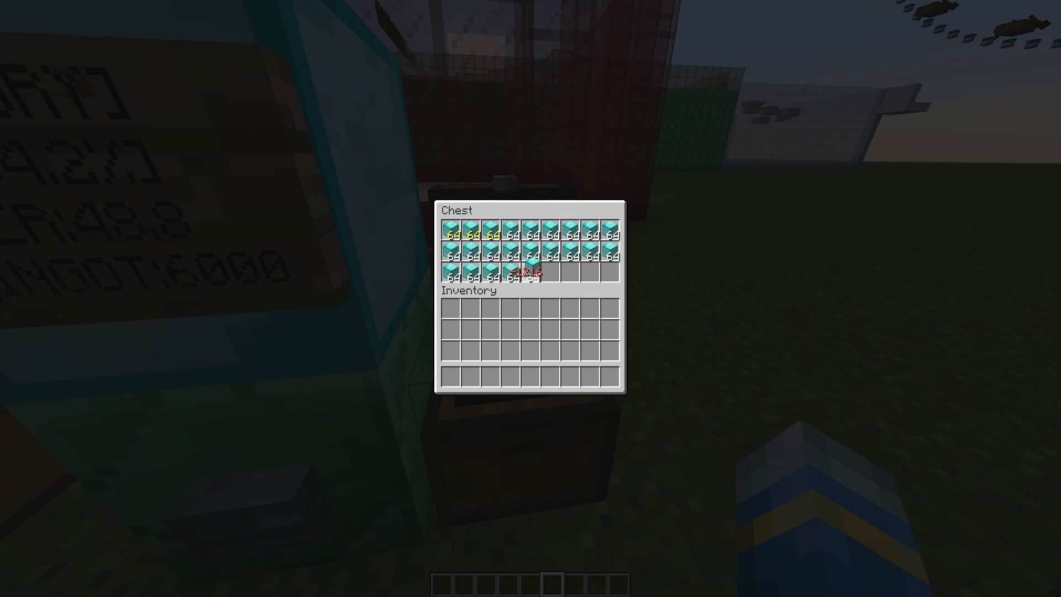
pyautogui.press('Escape')
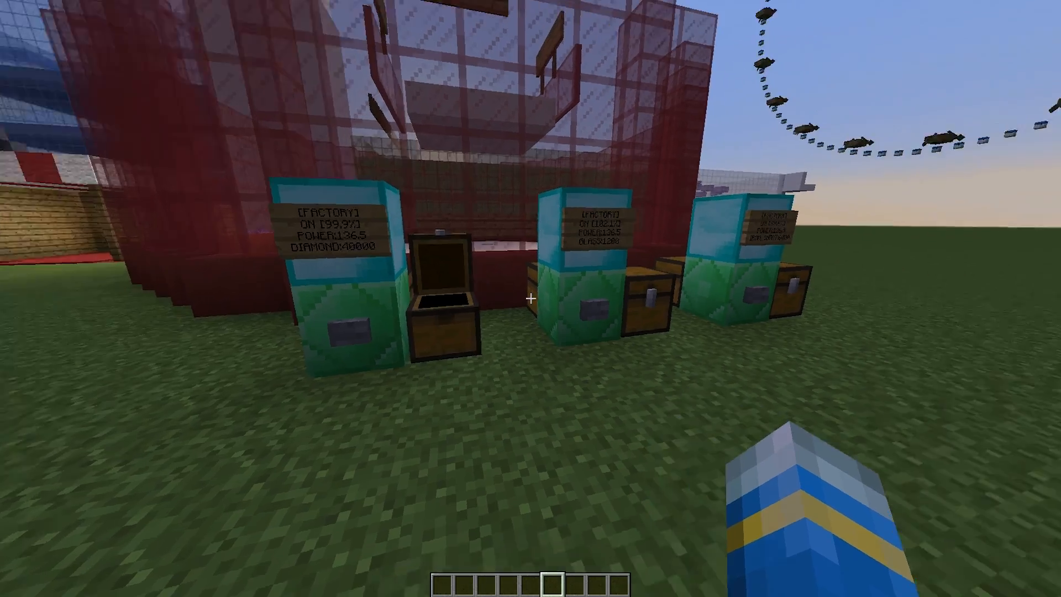
pyautogui.moveTo(531, 298)
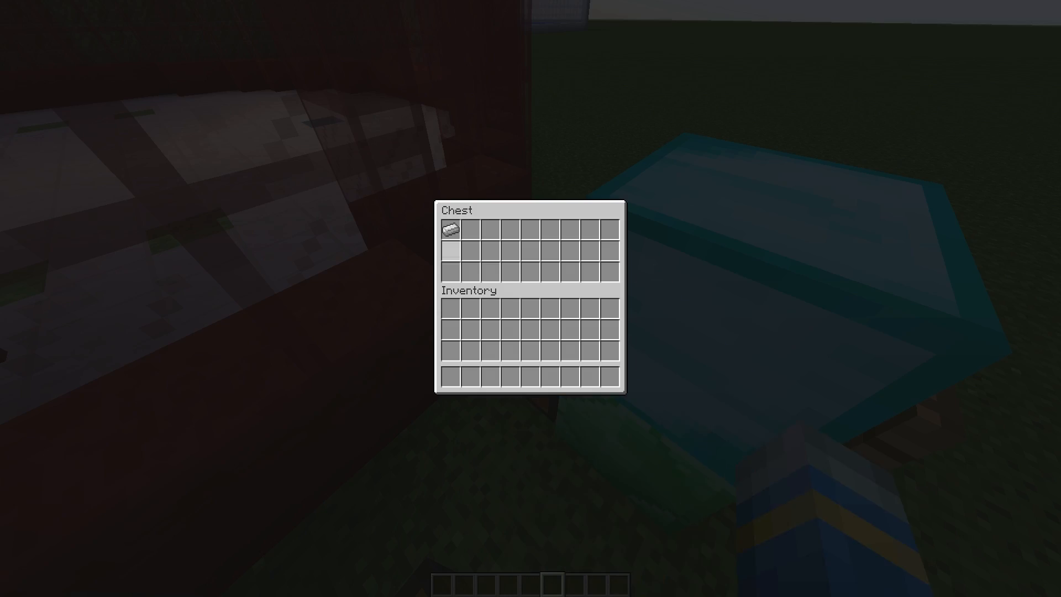
# Step: Inspect the iron factory's output chest holding the produced iron ingot
pyautogui.press('Escape')
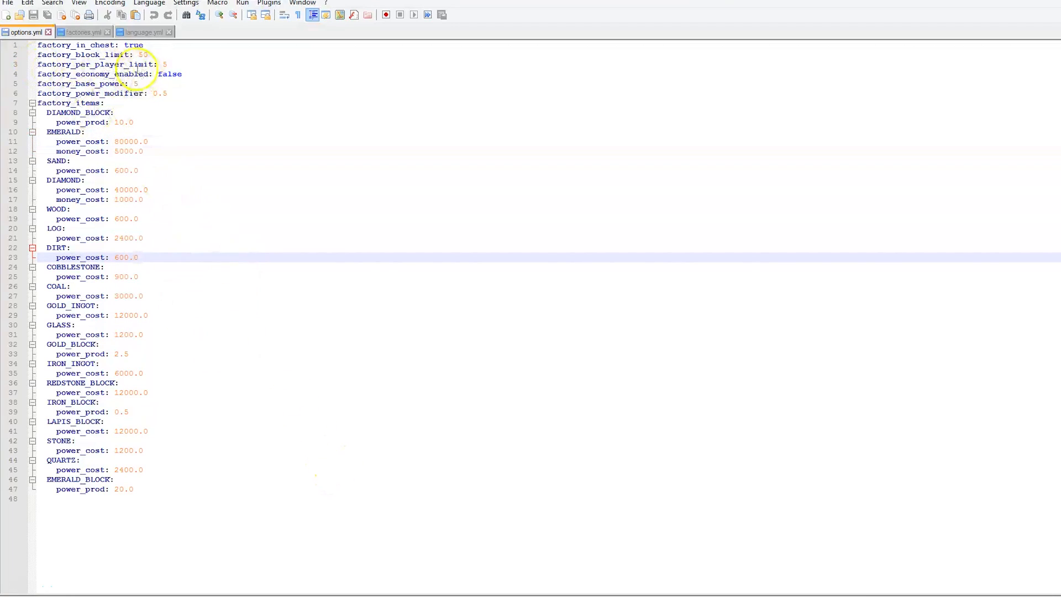
# Step: View factories.yml and language.yml, then return to the options.yml config
pyautogui.click(81, 32)
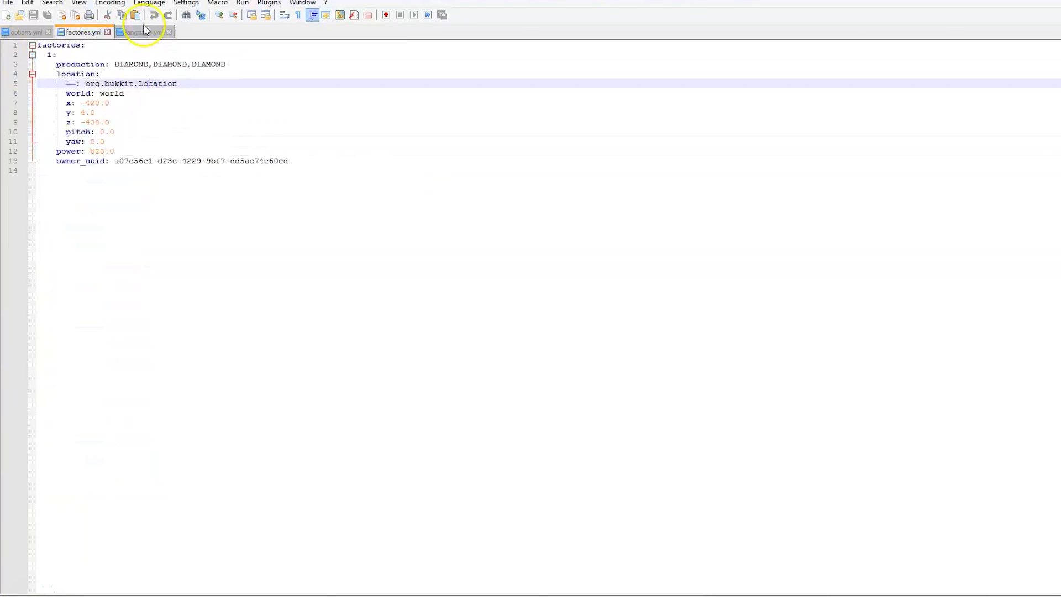
pyautogui.click(142, 32)
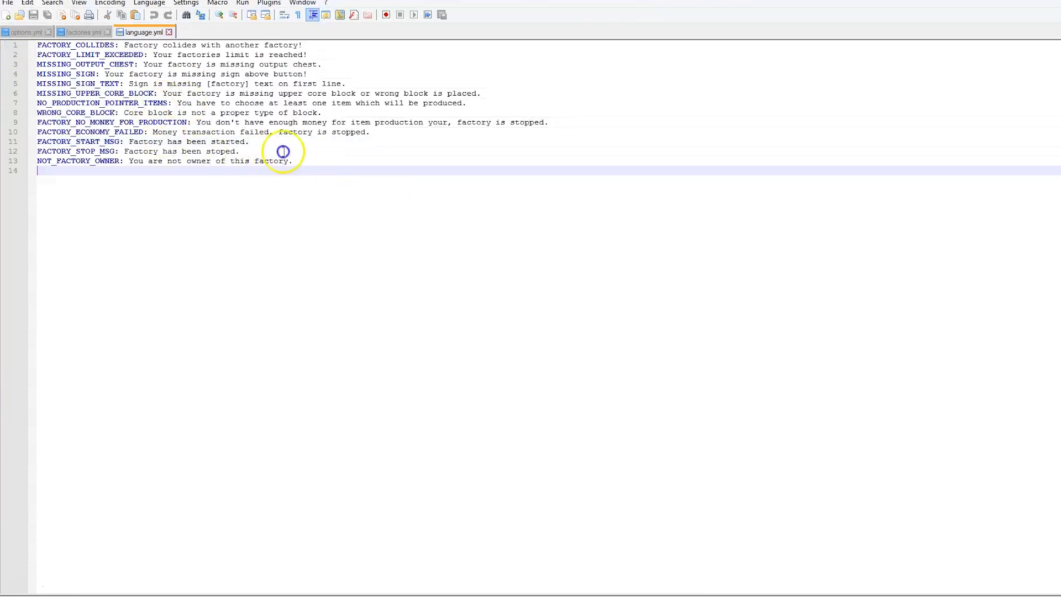
pyautogui.moveTo(26, 32)
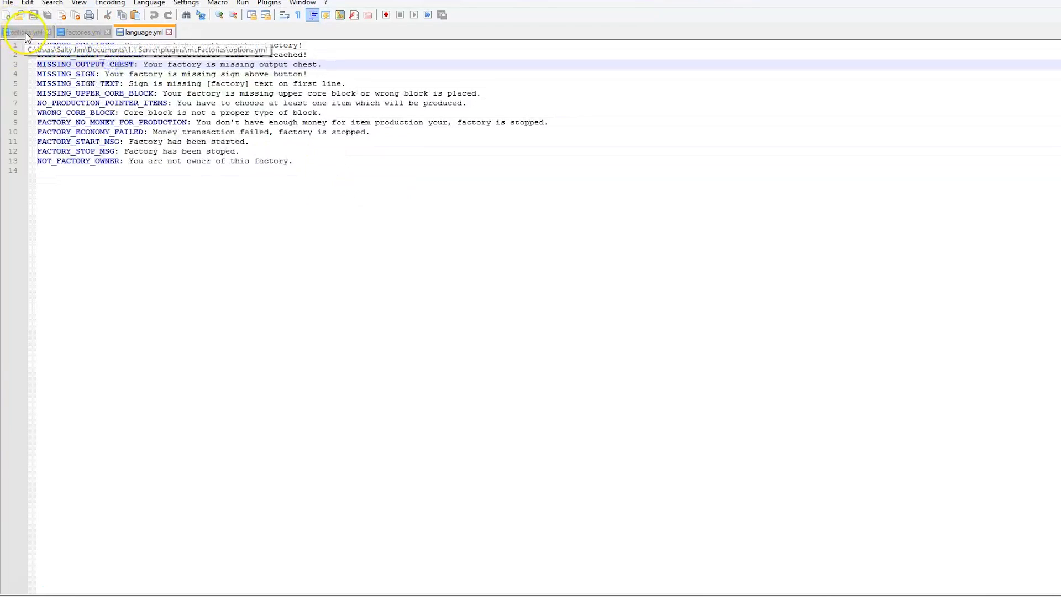
pyautogui.click(26, 32)
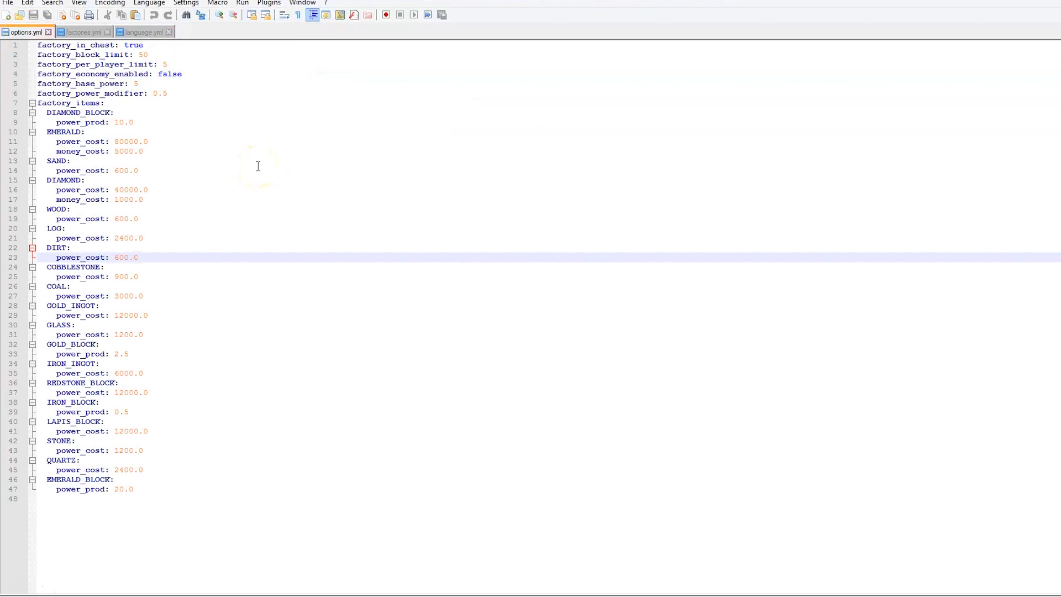
pyautogui.moveTo(165, 476)
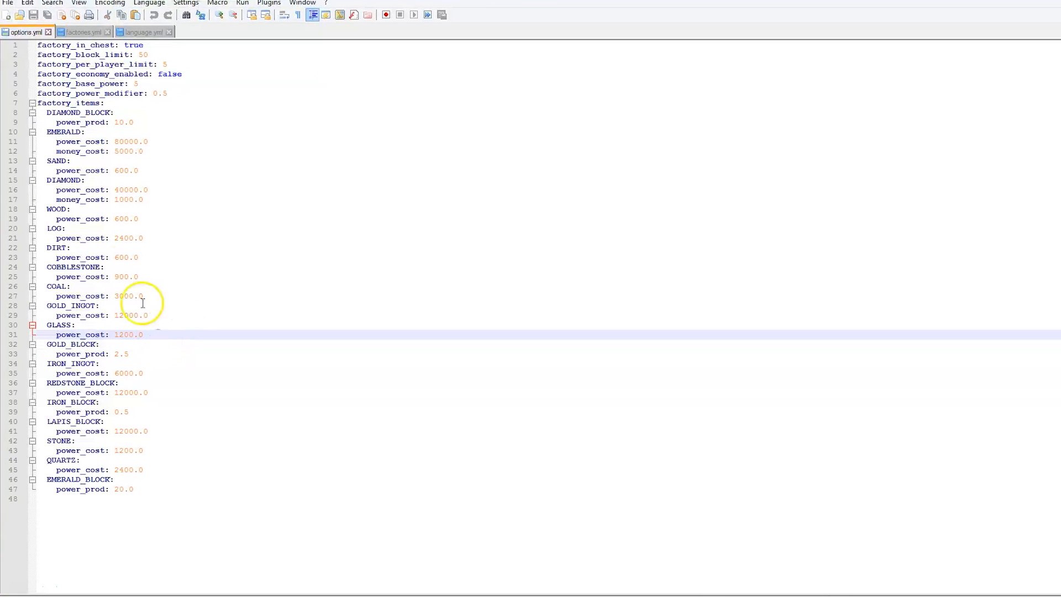
pyautogui.moveTo(48, 81)
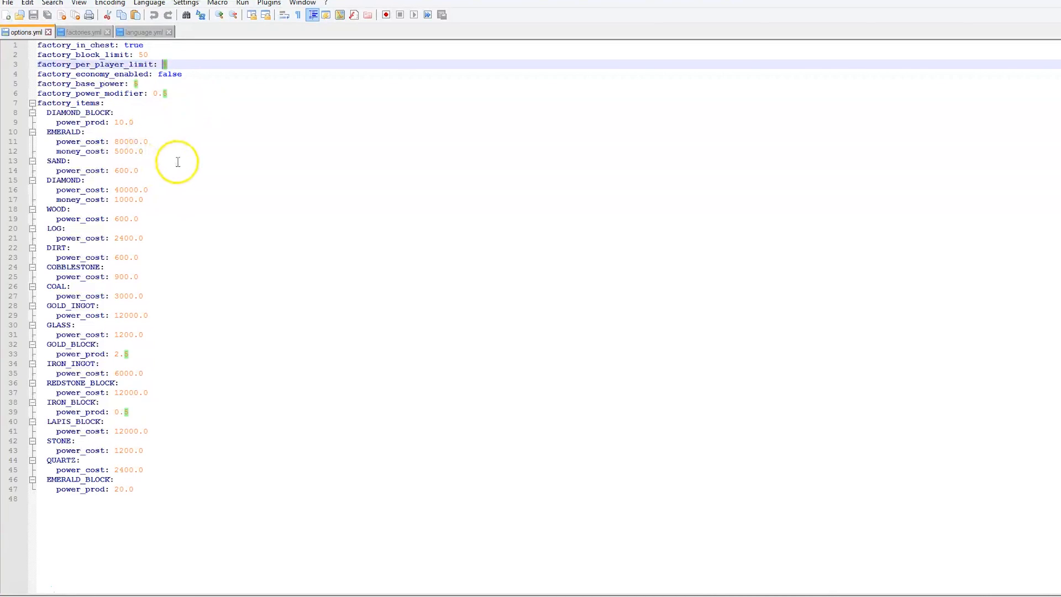
pyautogui.moveTo(185, 88)
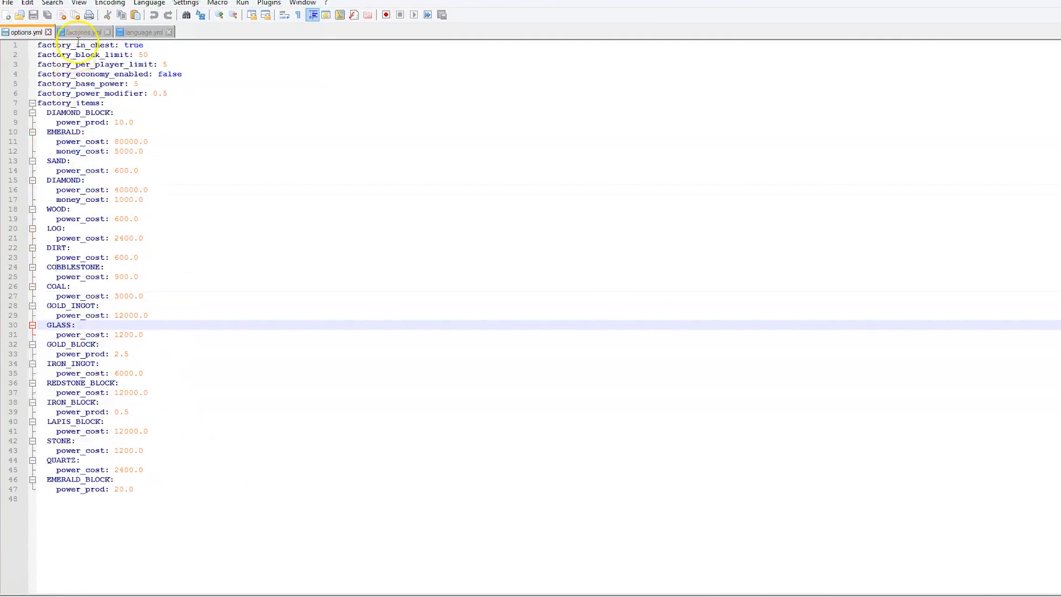
pyautogui.click(142, 32)
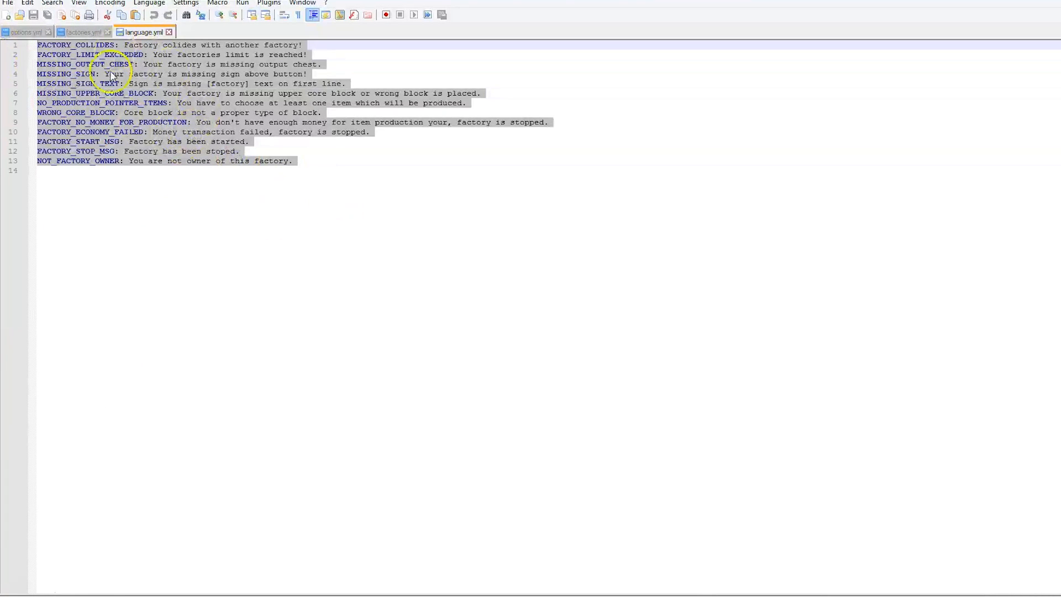
pyautogui.click(26, 32)
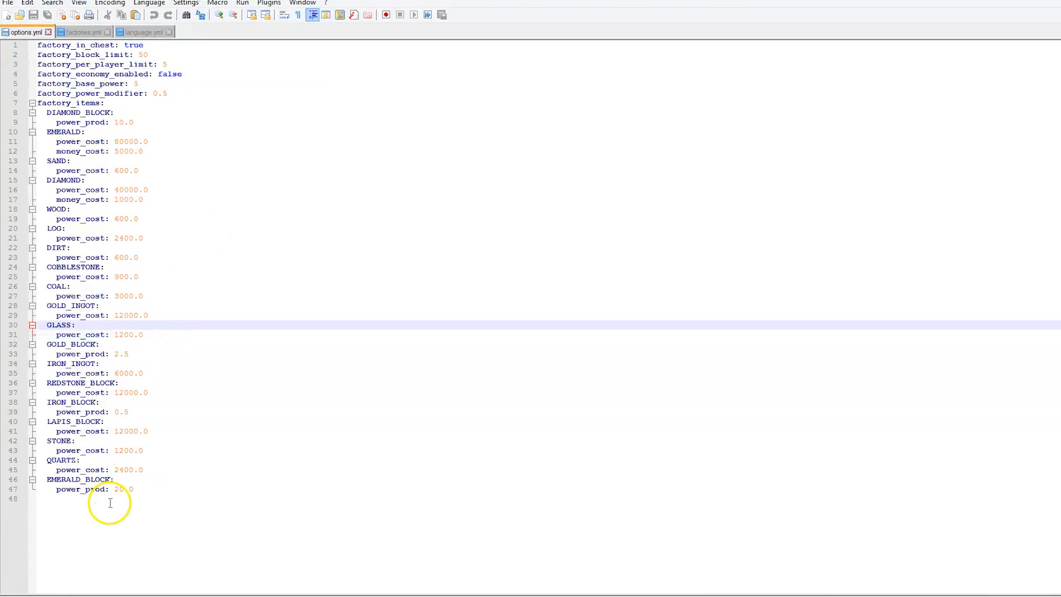
pyautogui.moveTo(142, 485)
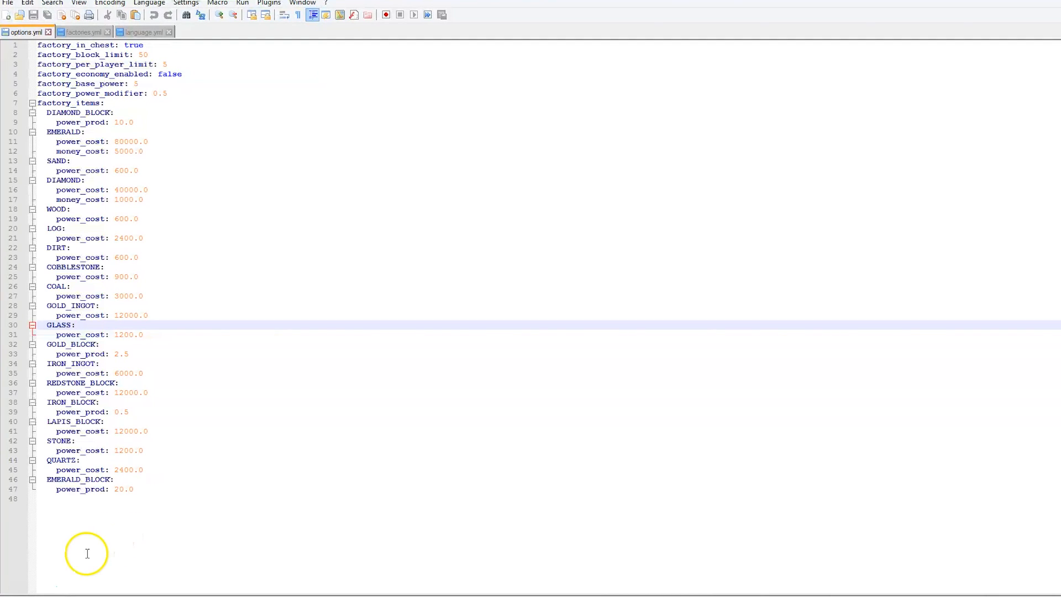
pyautogui.moveTo(76, 554)
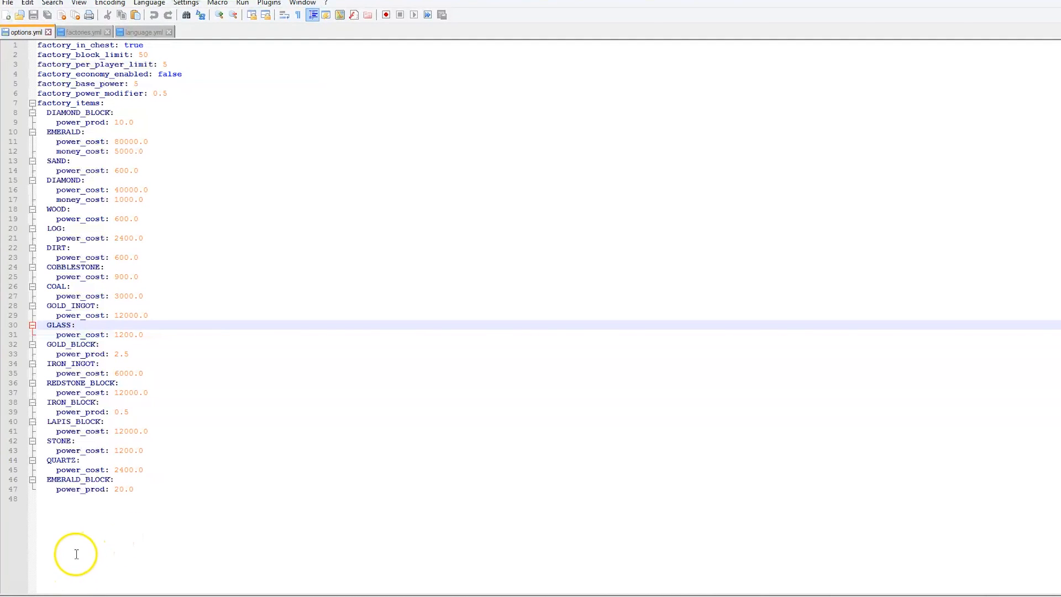